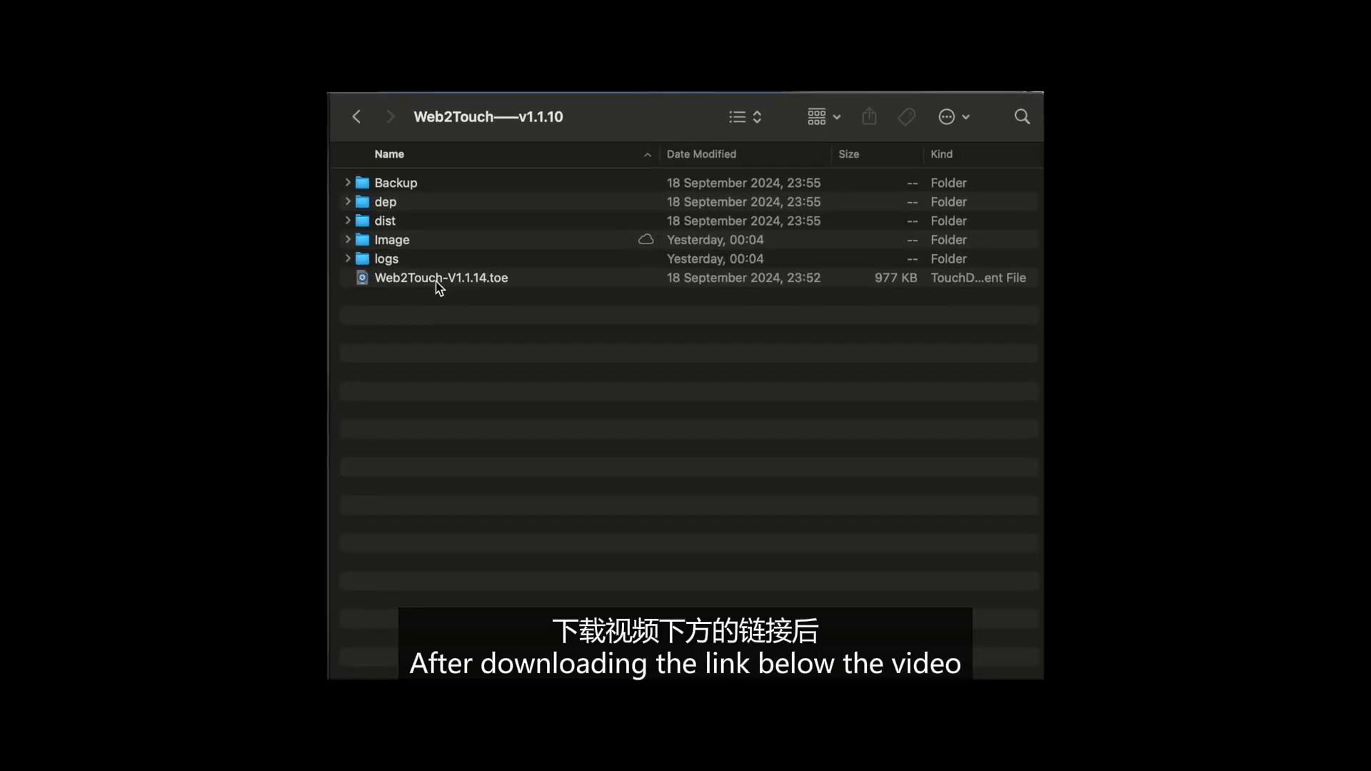
Open Web2Touch-V1.1.14.toe from the Web2Touch folder in TouchDesigner.
right_click(441, 277)
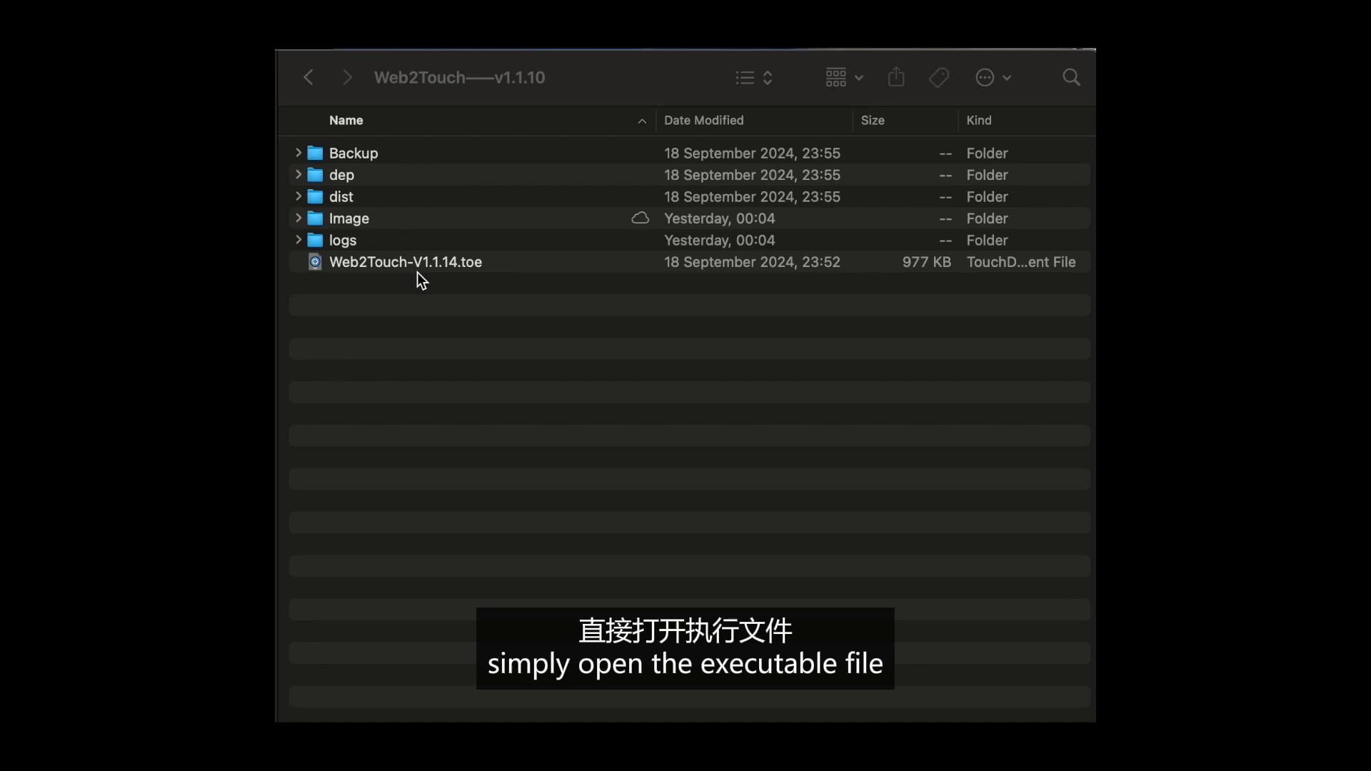
double_click(404, 261)
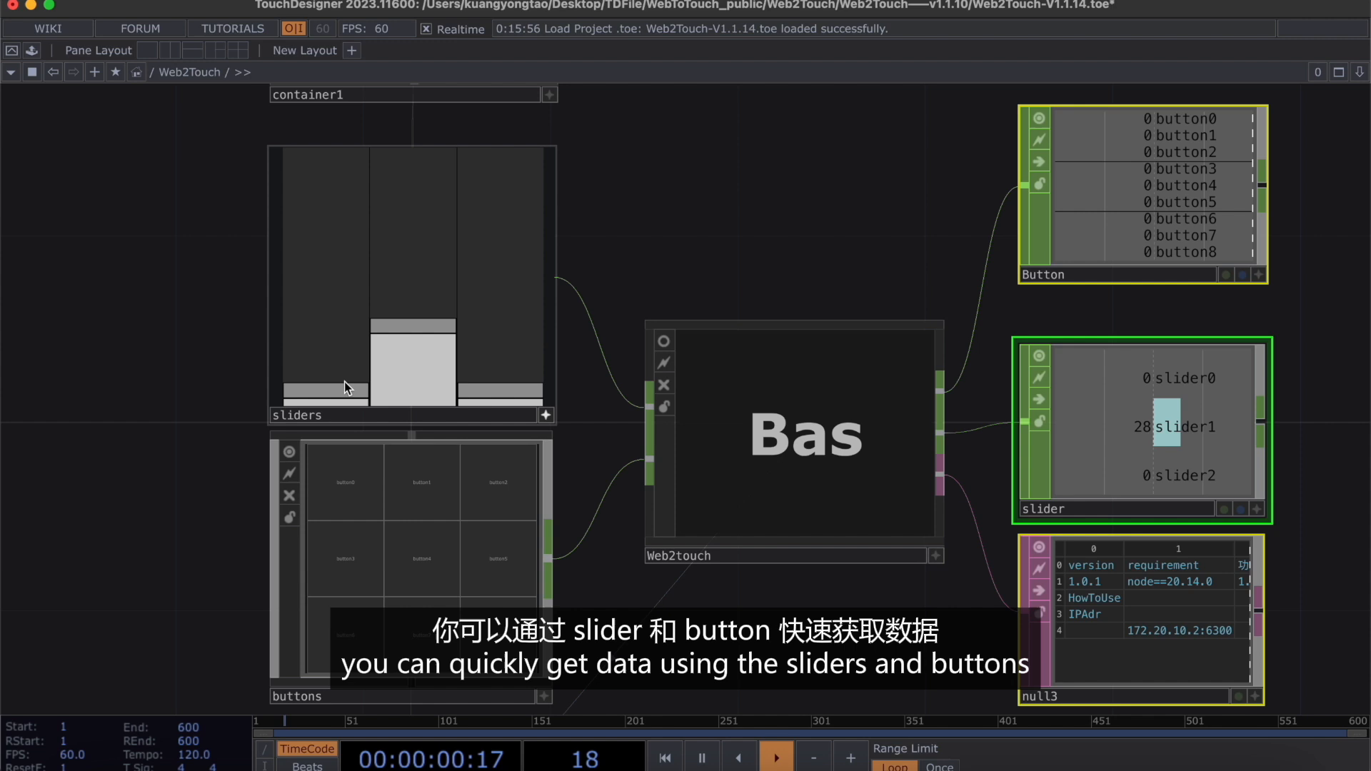
Move a slider in the sliders panel so its value updates the slider CHOP.
drag(325, 384, 339, 247)
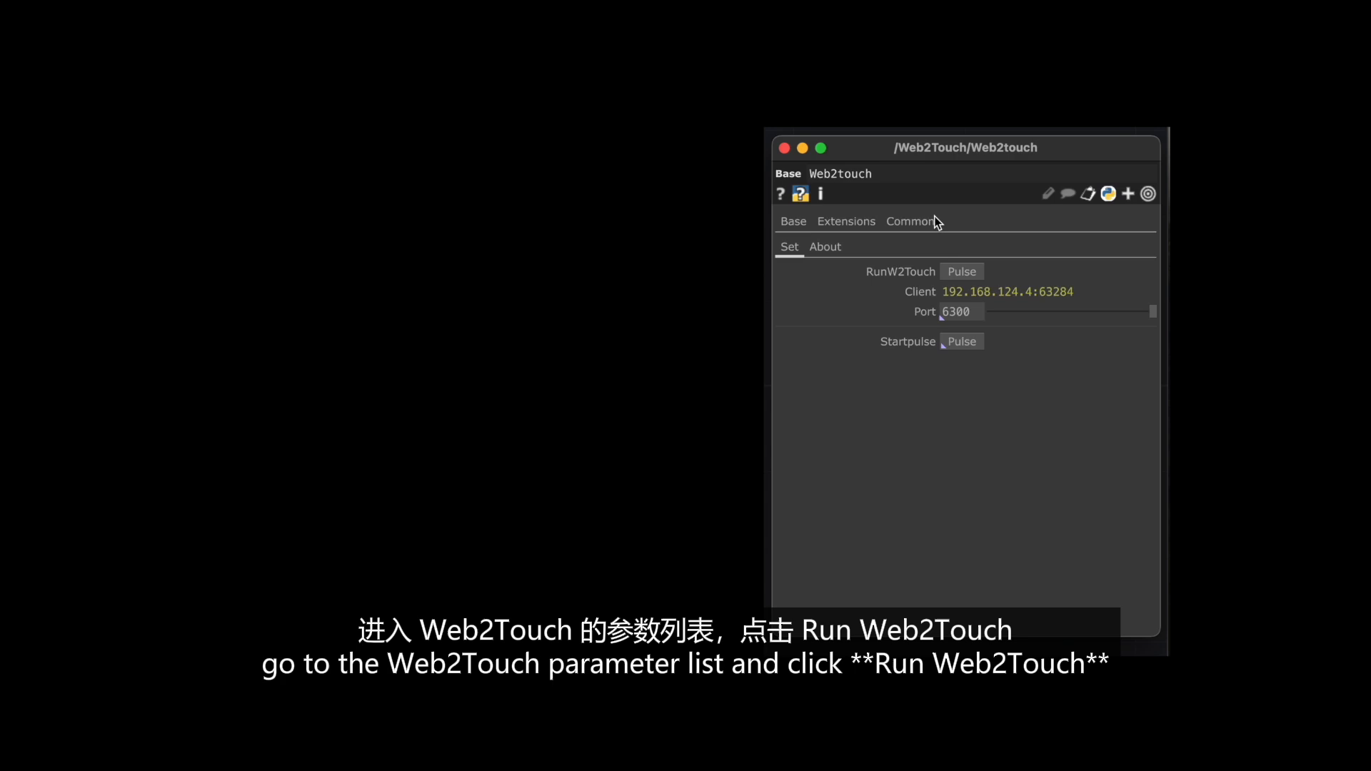
Pulse RunW2Touch on the Web2touch Set page to start the Web2Touch service.
click(961, 271)
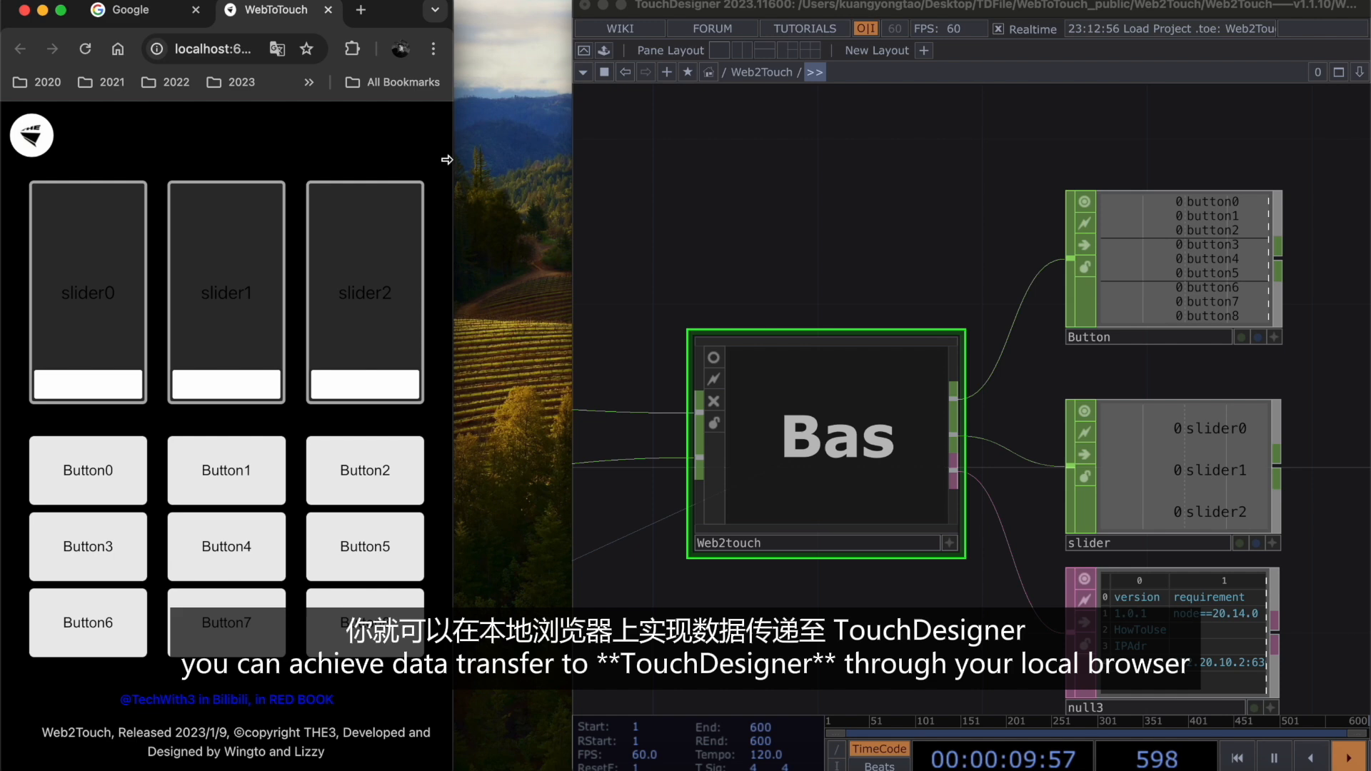
Raise a slider on the localhost Web2Touch page so its value reaches the slider CHOP.
drag(364, 384, 364, 335)
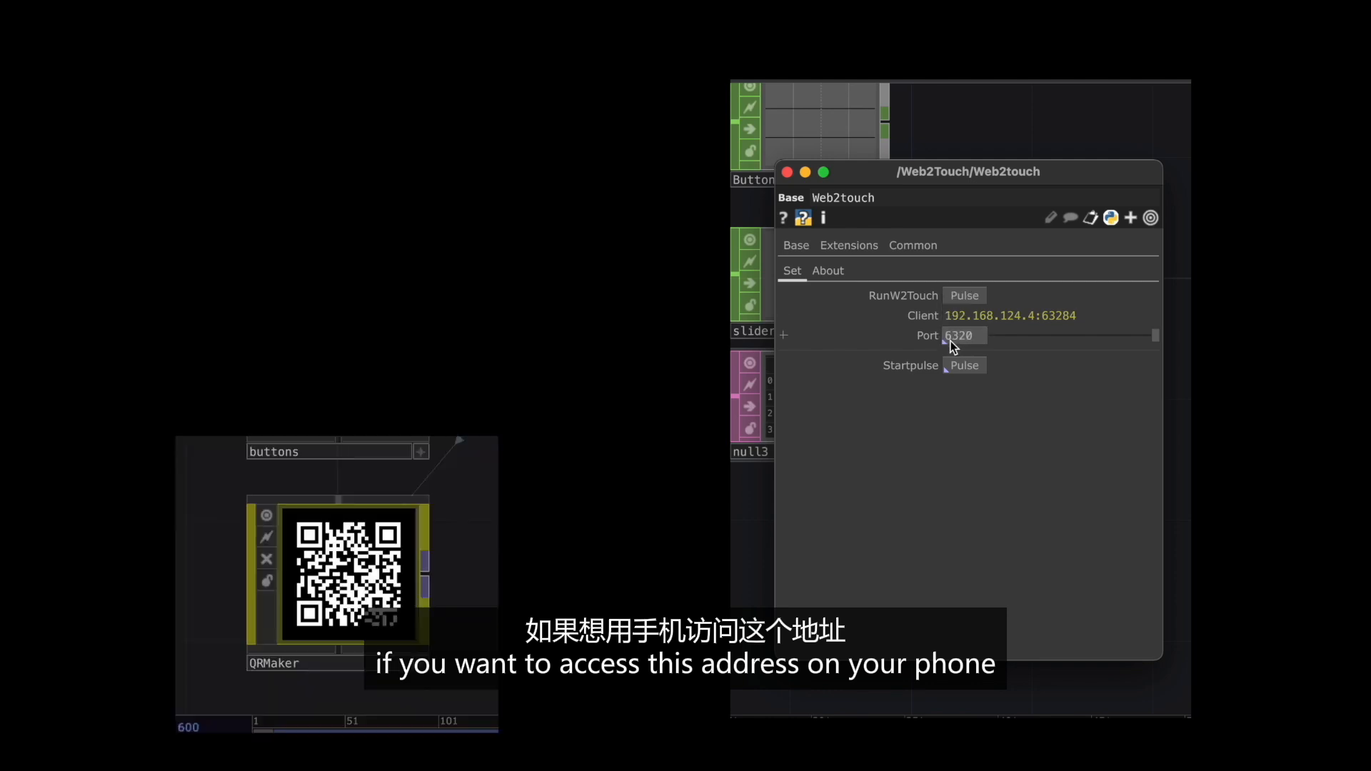
Set the Web2touch Port parameter to 6320 so the QRMaker code updates.
click(964, 366)
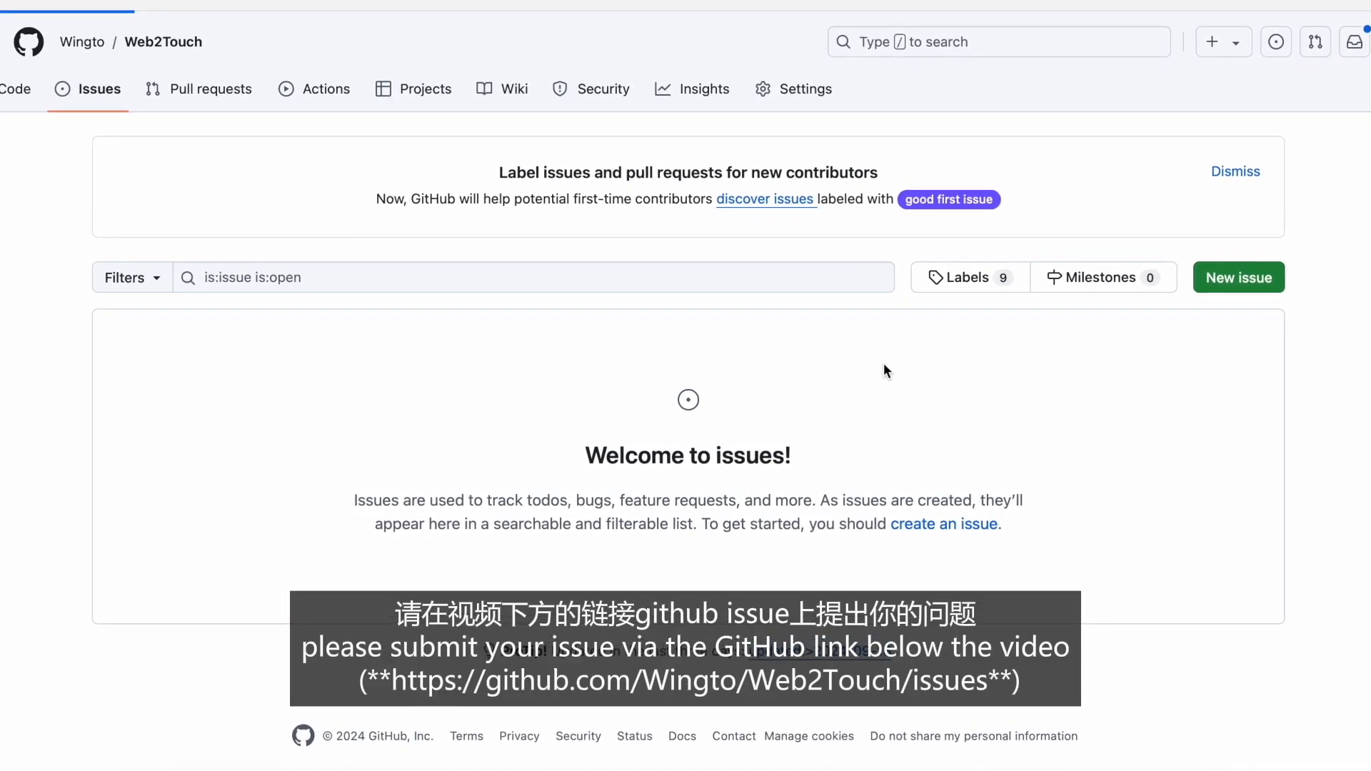
Show the Issues page of the Wingto/Web2Touch GitHub repository.
click(1238, 277)
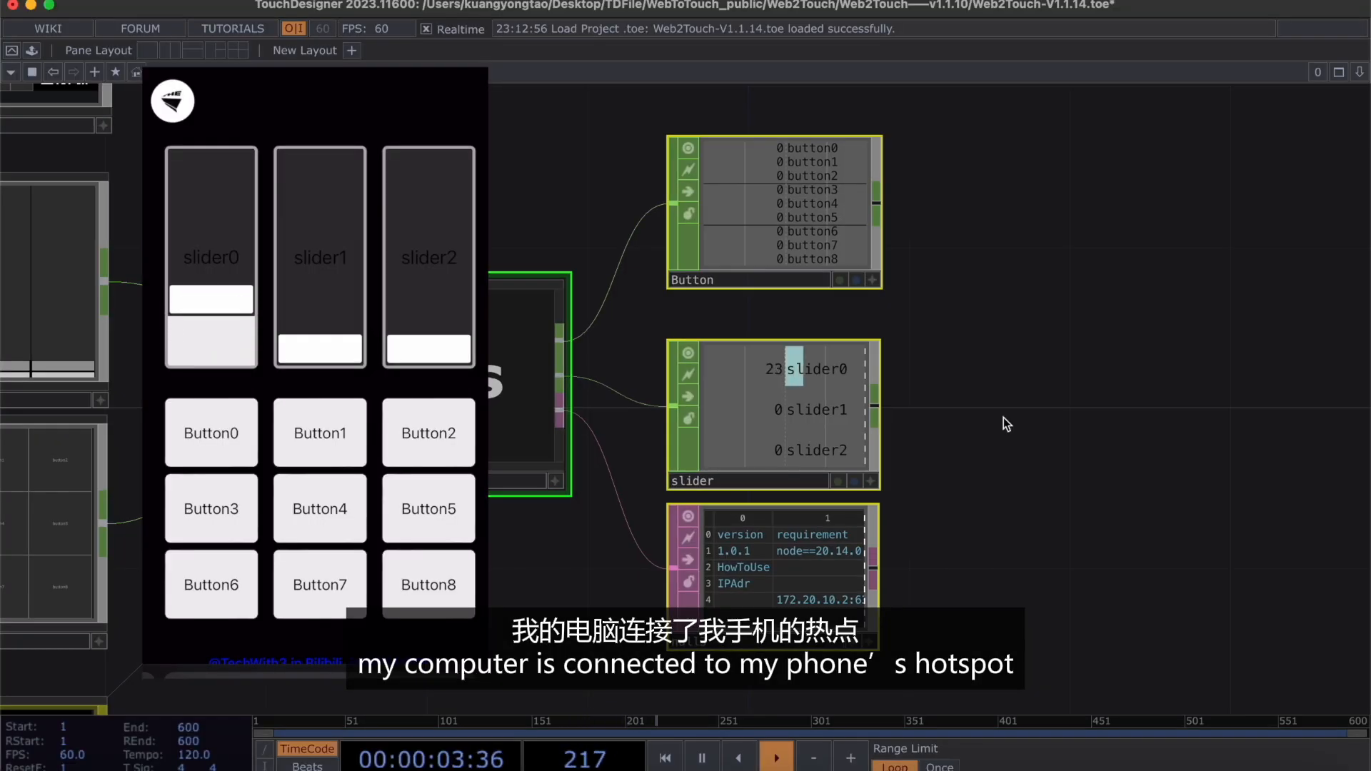
Raise slider1 on the phone page so TouchDesigner reads slider0 30 and slider1 56.
drag(319, 350, 318, 184)
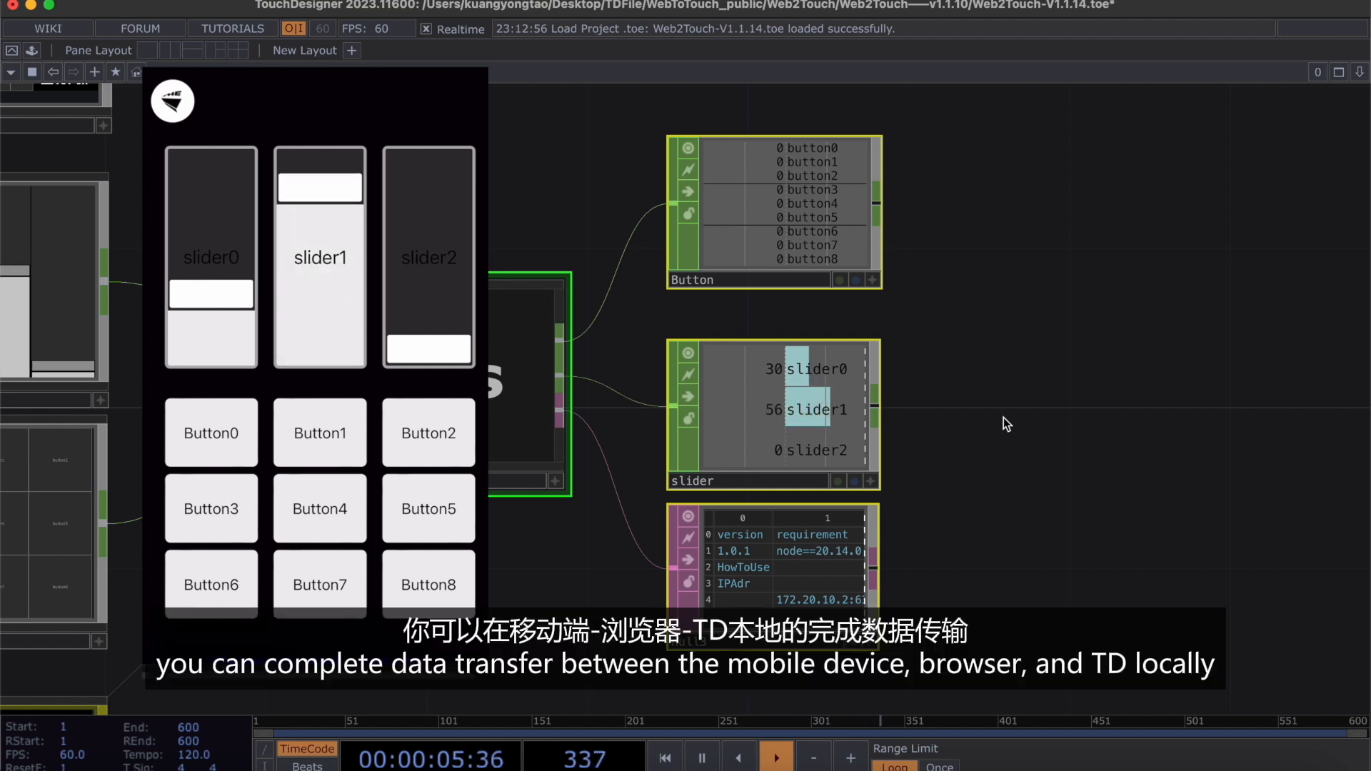